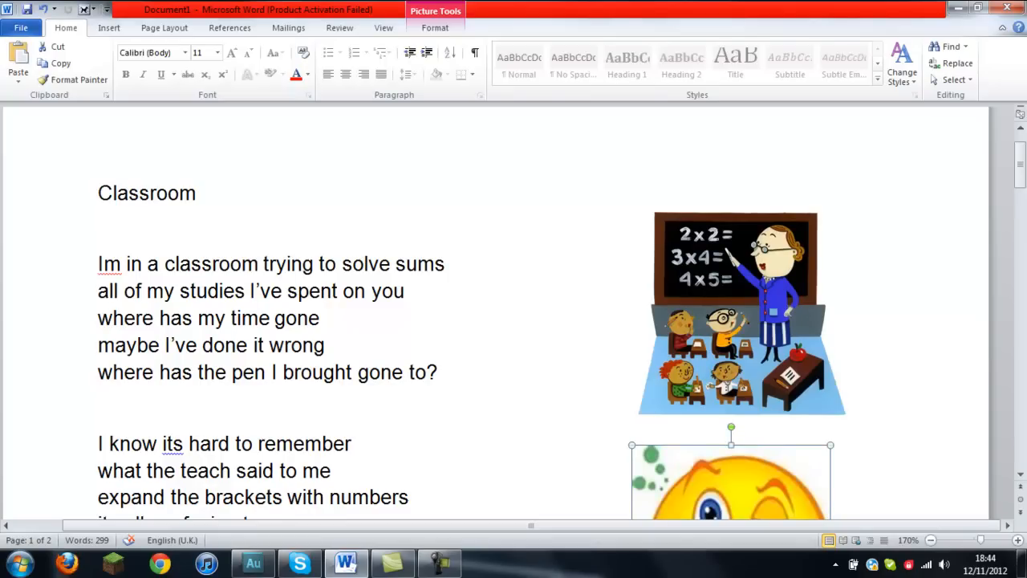
Append 'tube :D' after 'you' in the second line of the page-two chorus
{"action": "scroll", "scroll_direction": "down", "scroll_amount": 3}
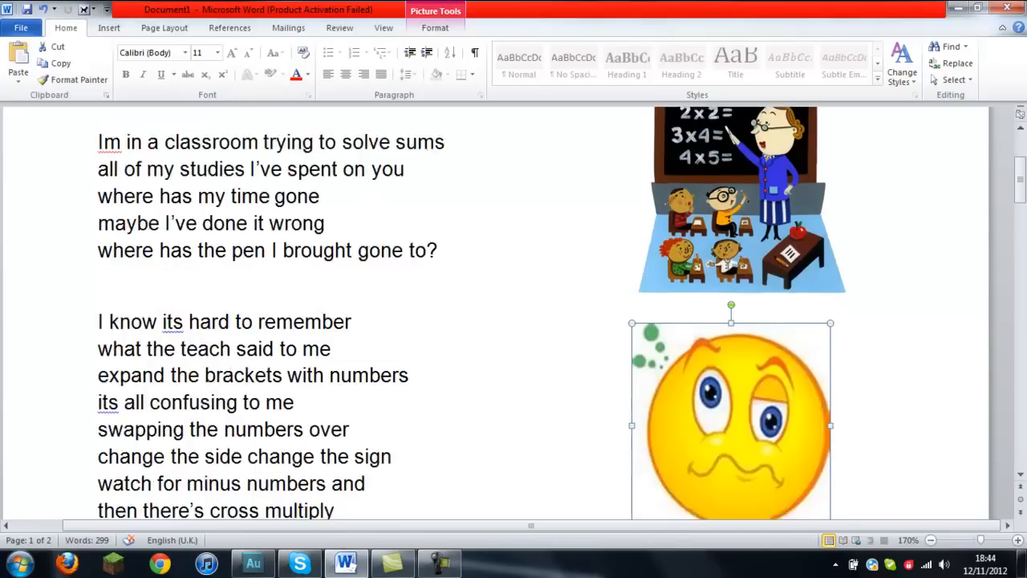
{"action": "scroll", "scroll_direction": "down", "scroll_amount": 3}
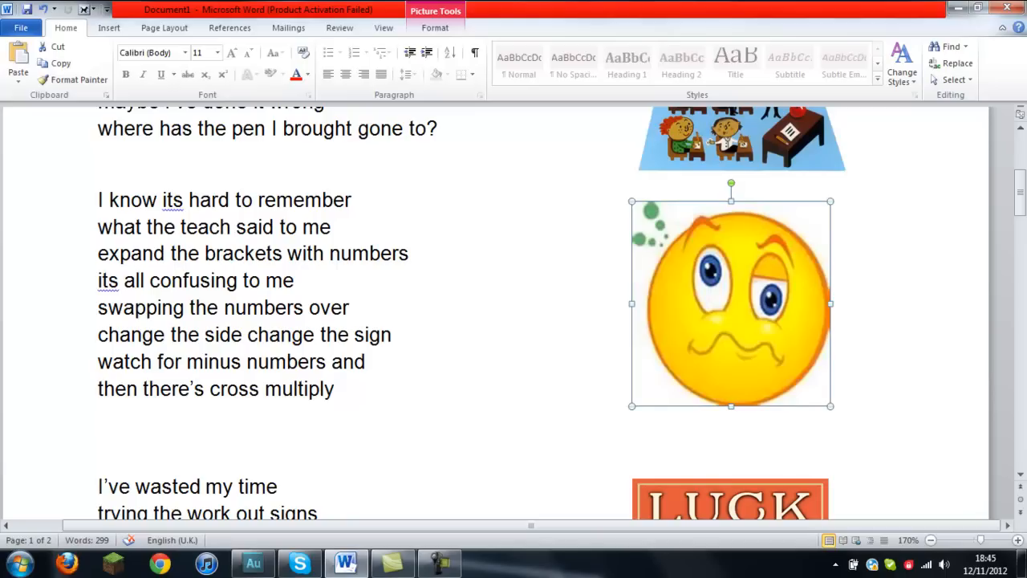
{"action": "scroll", "scroll_direction": "down", "scroll_amount": 3}
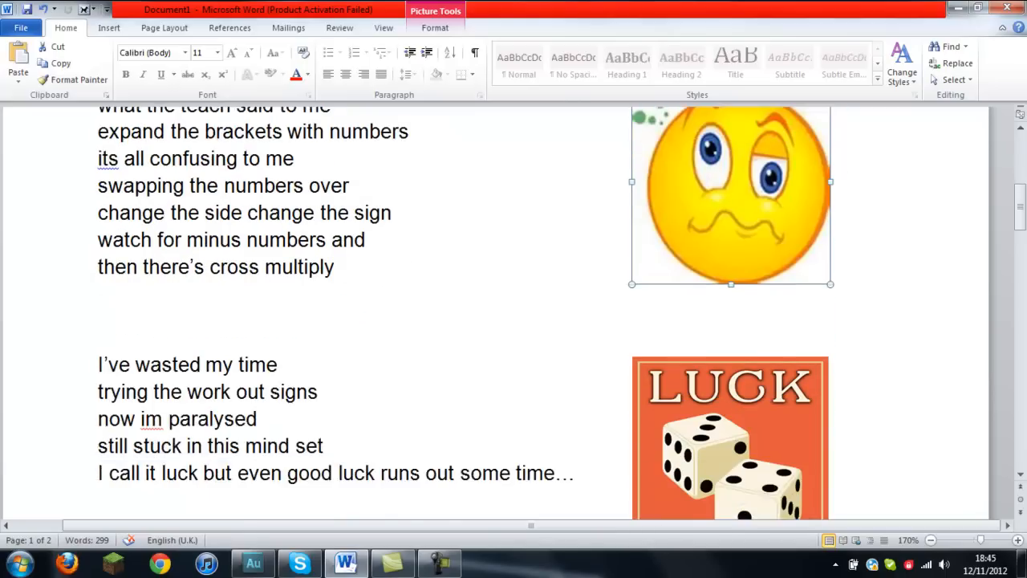
{"action": "scroll", "scroll_direction": "down", "scroll_amount": 3}
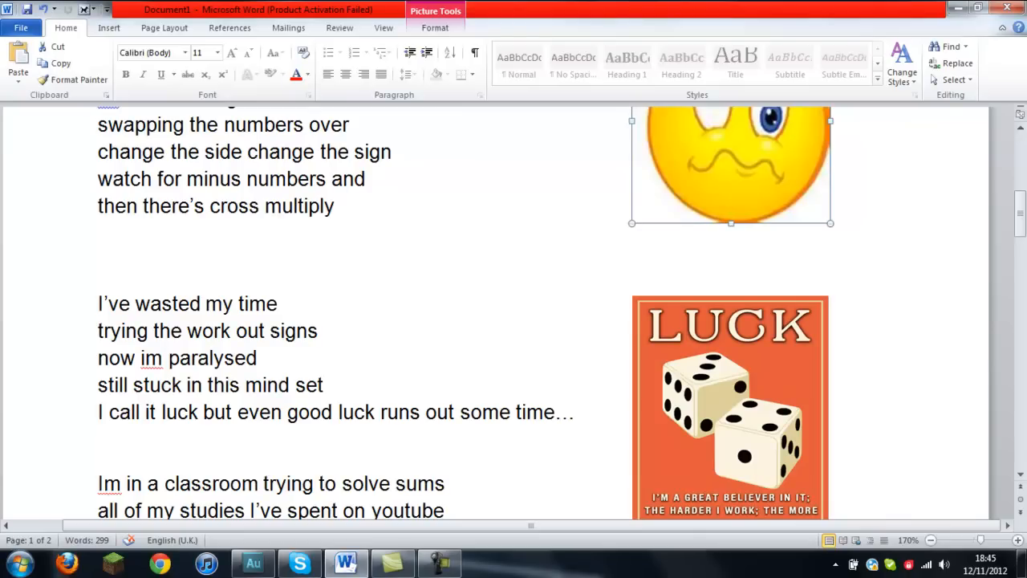
{"action": "scroll", "scroll_direction": "down", "scroll_amount": 3}
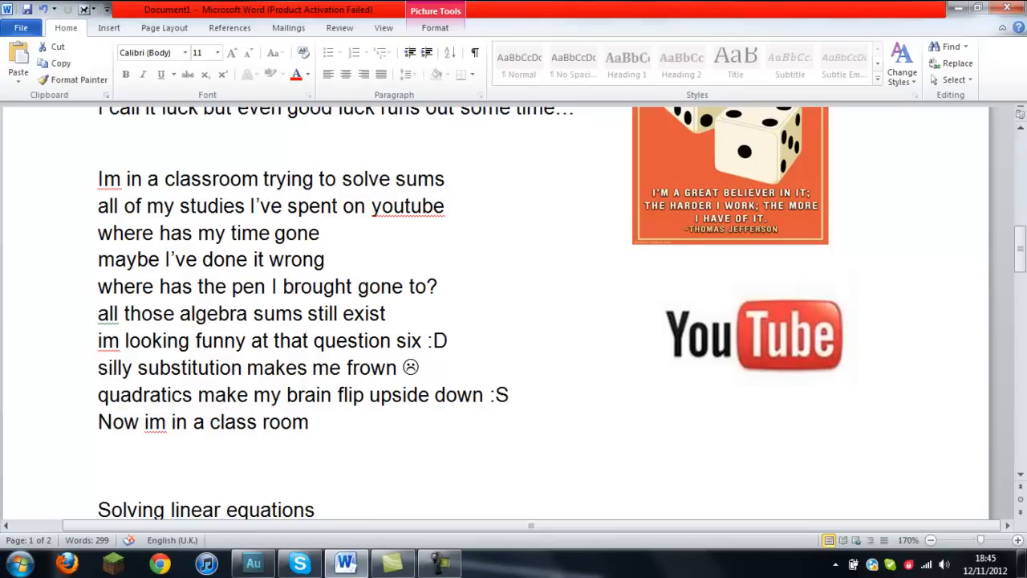
{"action": "scroll", "scroll_direction": "down", "scroll_amount": 3}
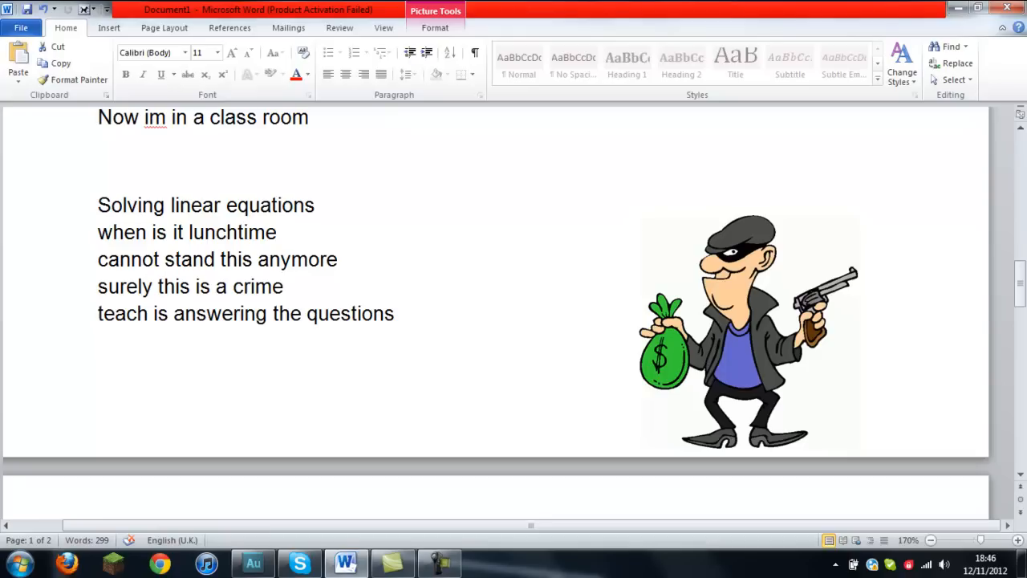
{"action": "scroll", "scroll_direction": "down", "scroll_amount": 3}
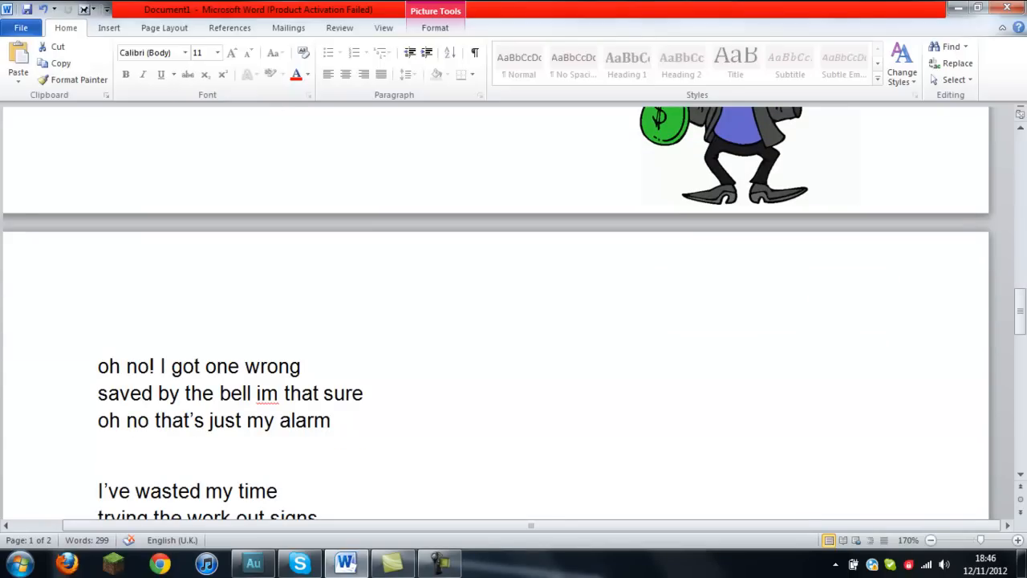
{"action": "scroll", "scroll_direction": "down", "scroll_amount": 3}
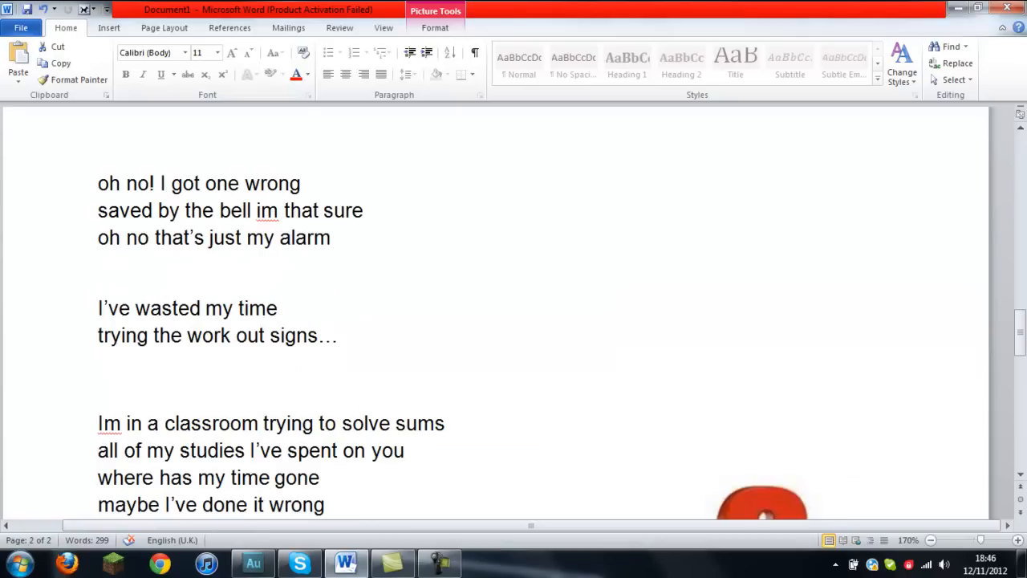
{"action": "scroll", "scroll_direction": "down", "scroll_amount": 3}
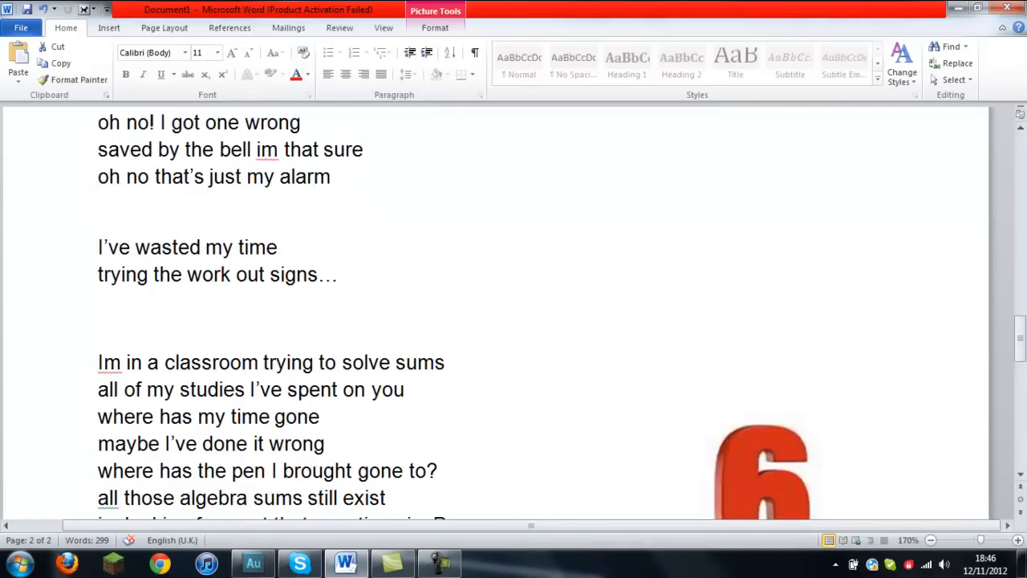
{"action": "scroll", "scroll_direction": "down", "scroll_amount": 3}
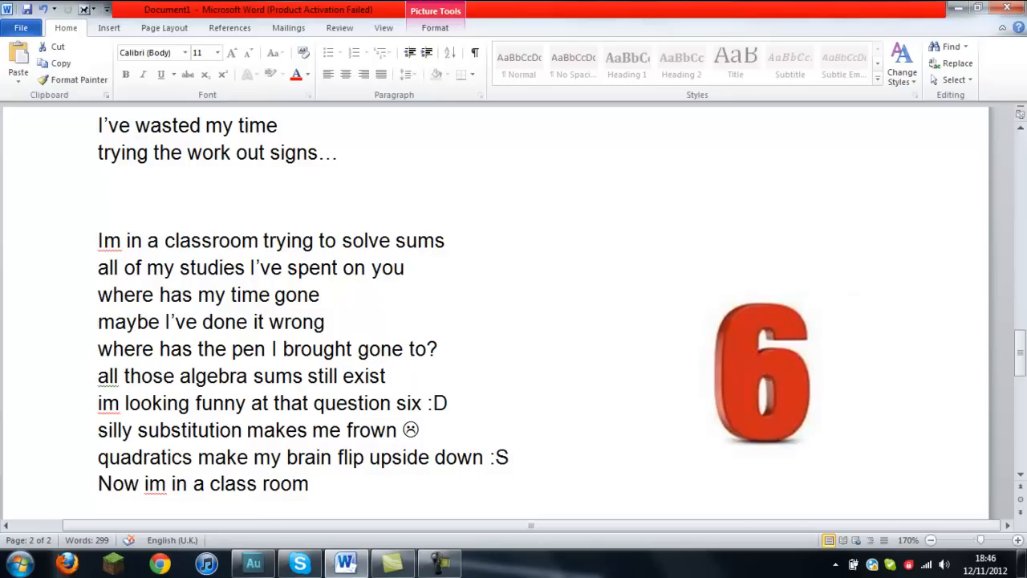
{"action": "type", "text": "tube :D"}
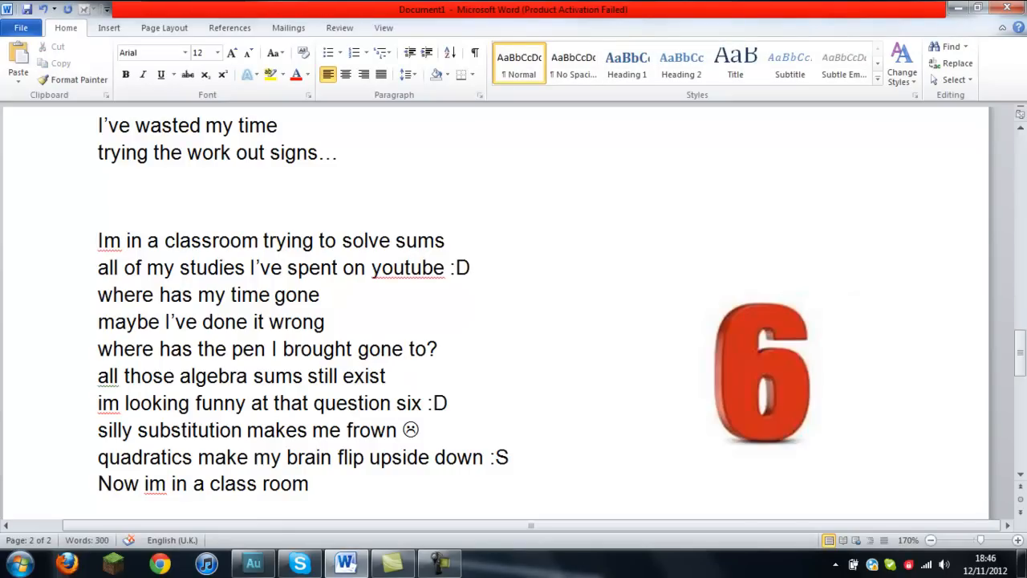
{"action": "left_click", "coordinate": [507, 456]}
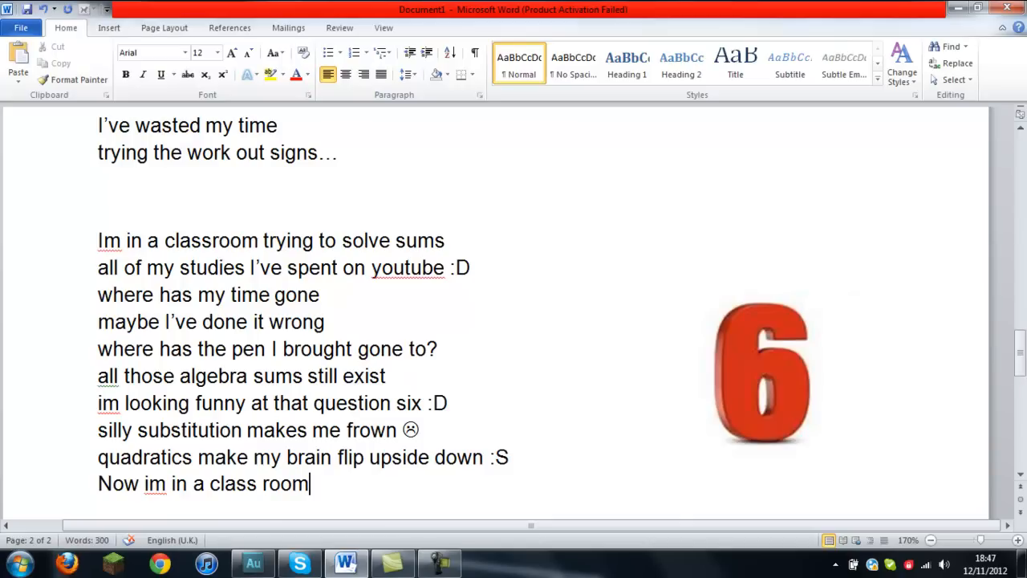
{"action": "scroll", "scroll_direction": "down", "scroll_amount": 3}
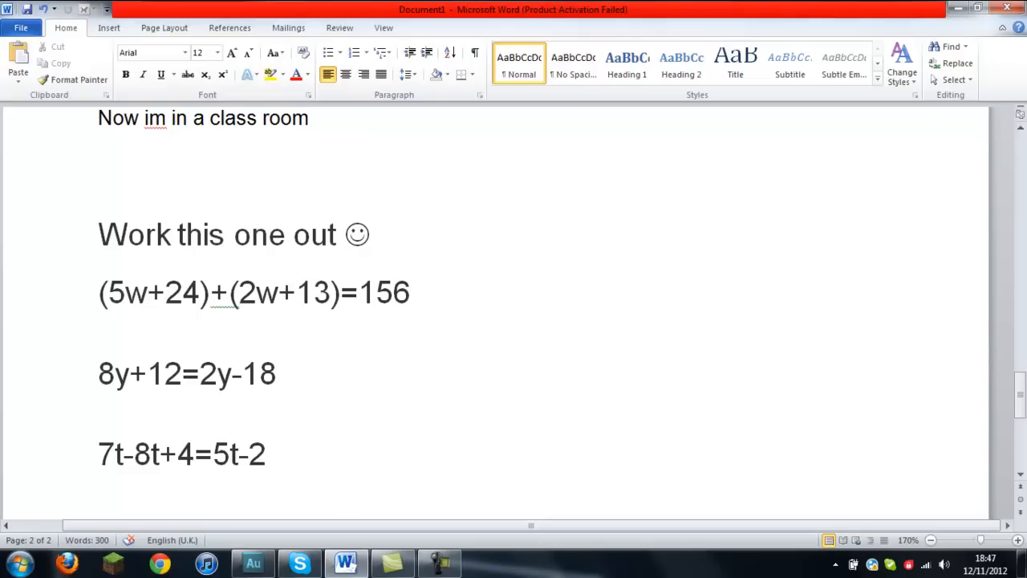
{"action": "left_click", "coordinate": [309, 118]}
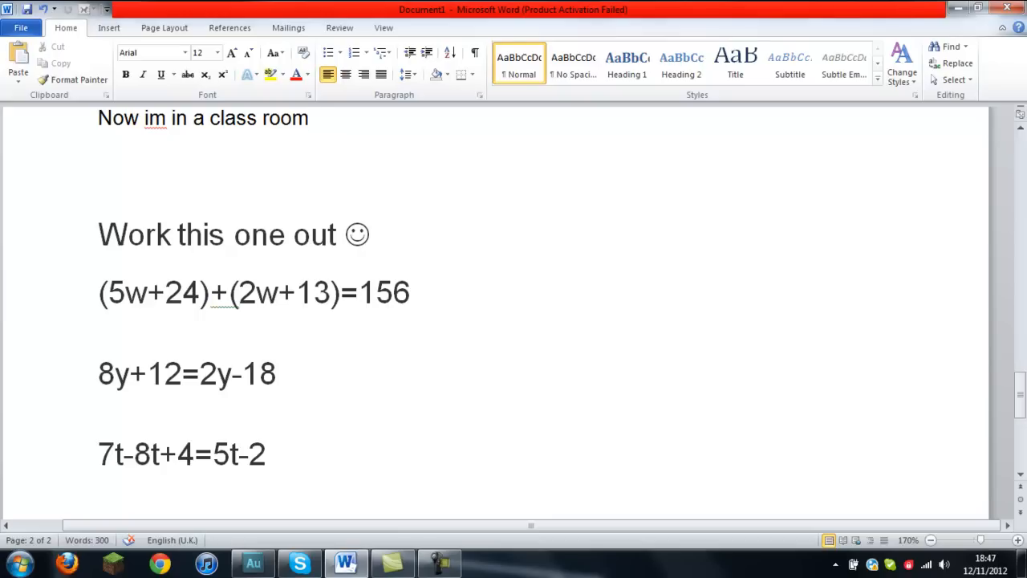
{"action": "left_click", "coordinate": [310, 118]}
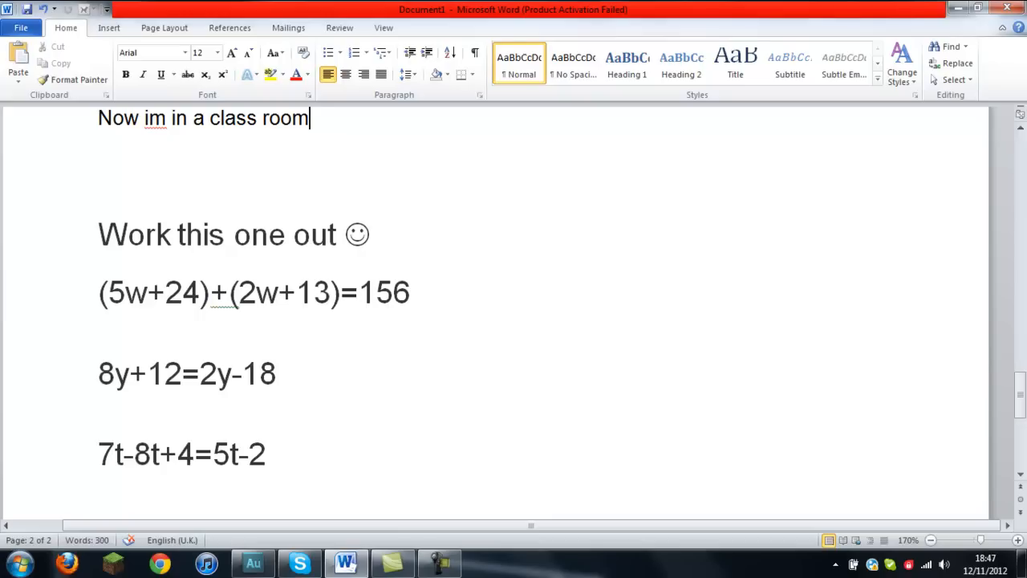